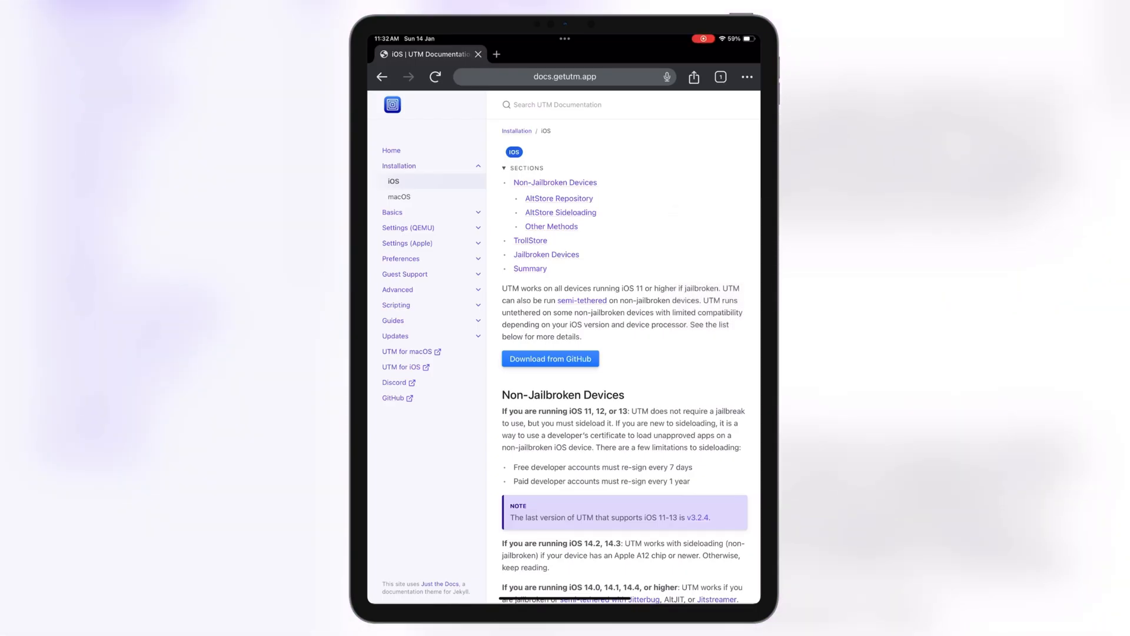
# Step: Scroll through the UTM iOS installation instructions on docs.getutm.app in Safari
pyautogui.scroll(-3)
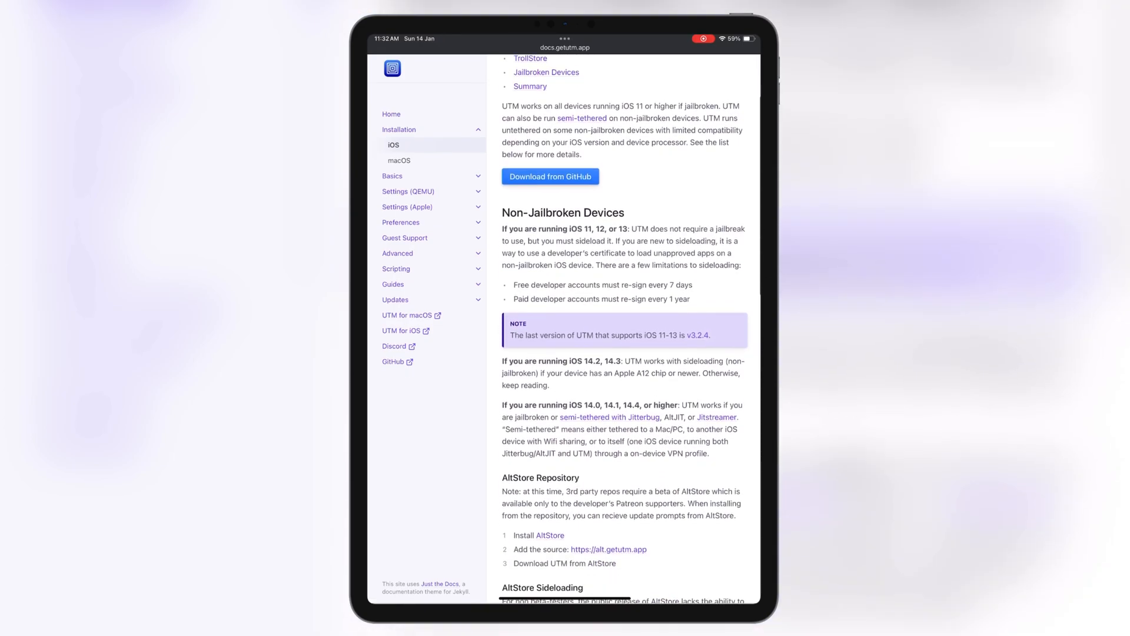
pyautogui.scroll(-3)
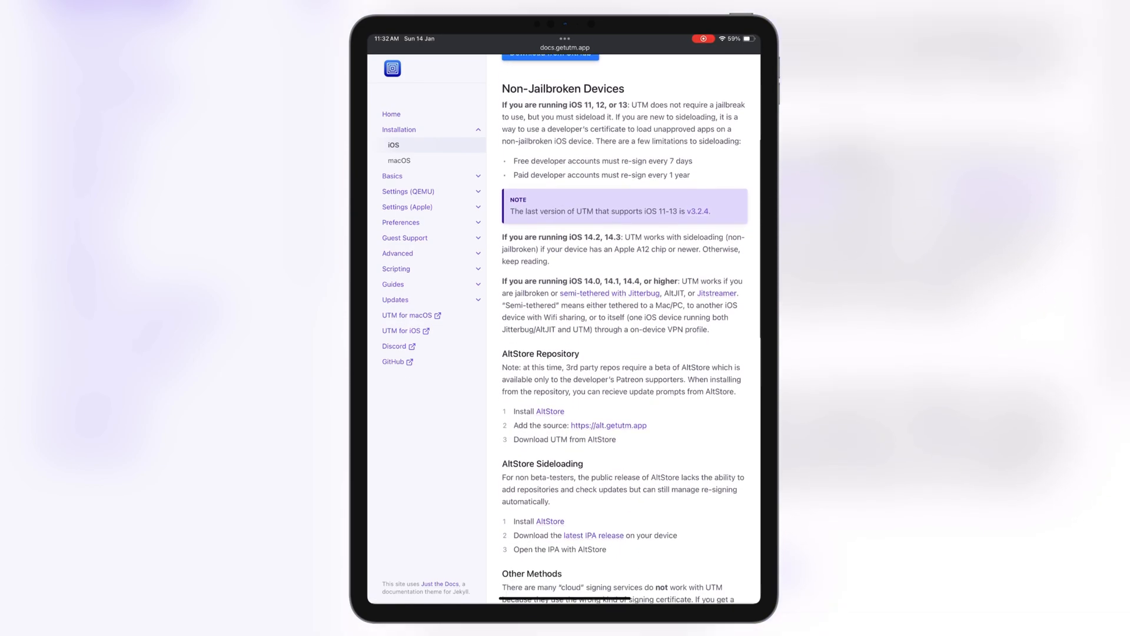
pyautogui.scroll(-3)
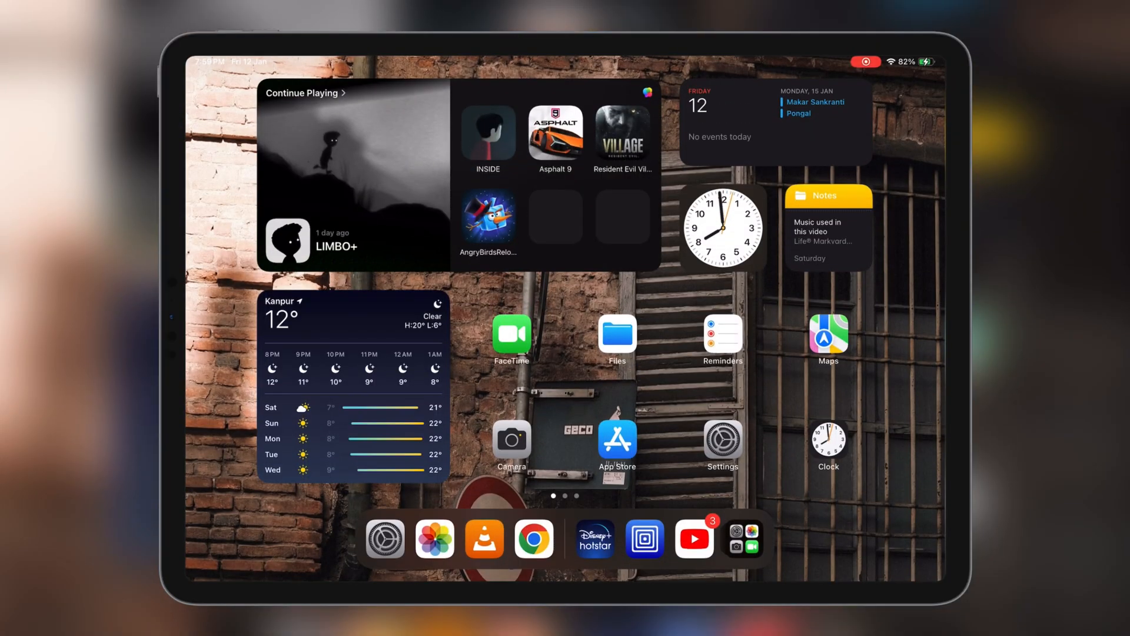
# Step: Launch UTM from the iPad dock
pyautogui.click(643, 540)
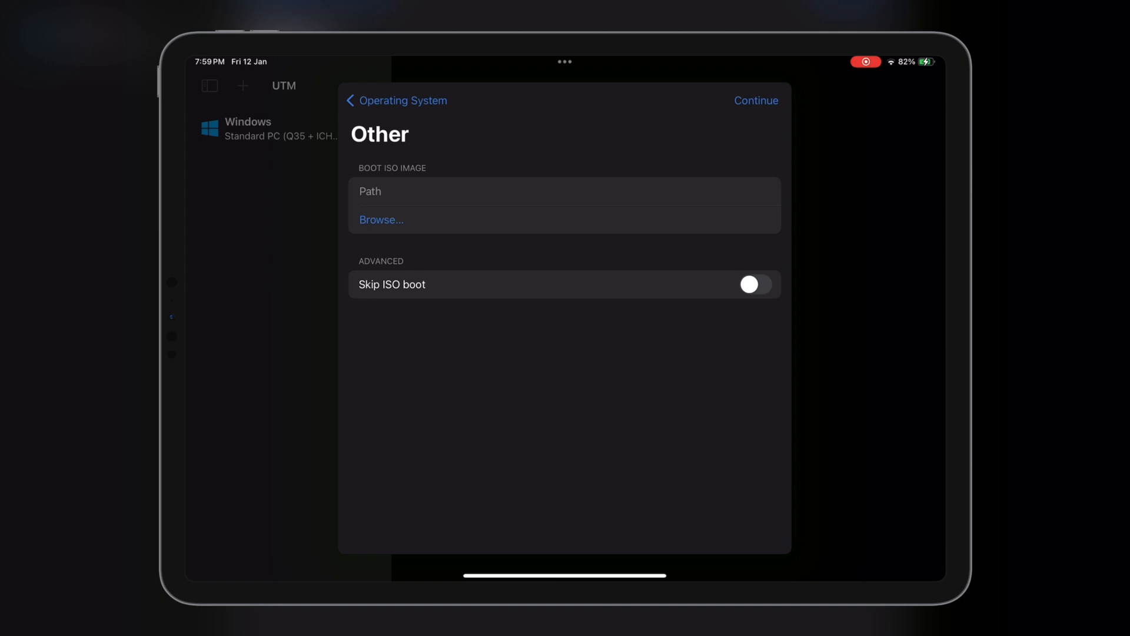
# Step: Enable Skip ISO boot, raise memory to 2048 MB, and keep the 10 GB drive
pyautogui.click(755, 283)
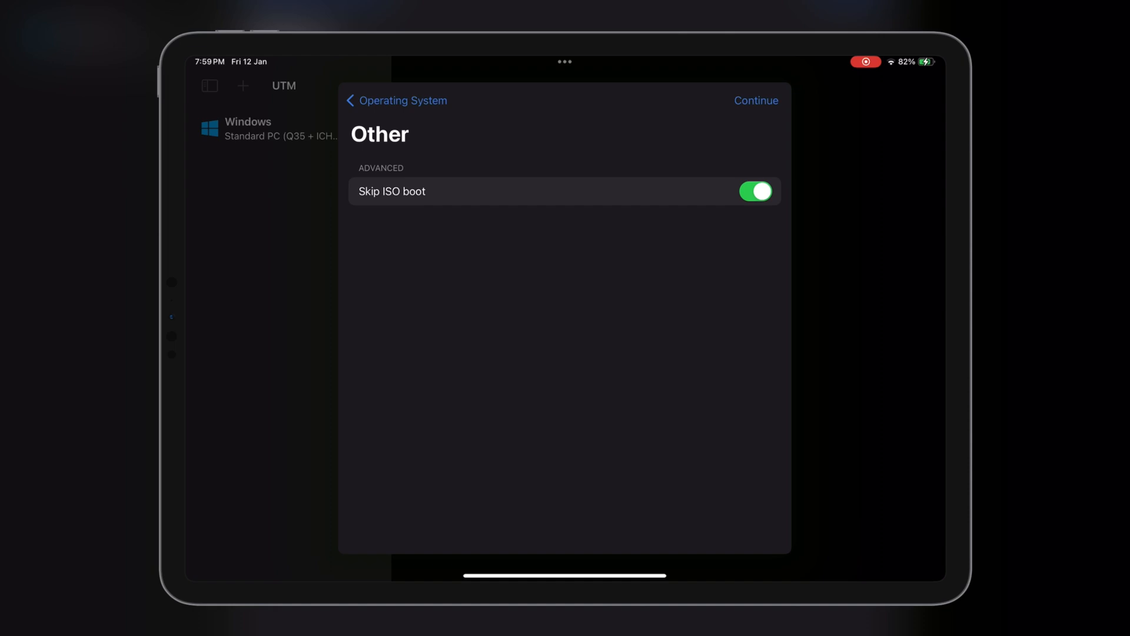
pyautogui.click(756, 101)
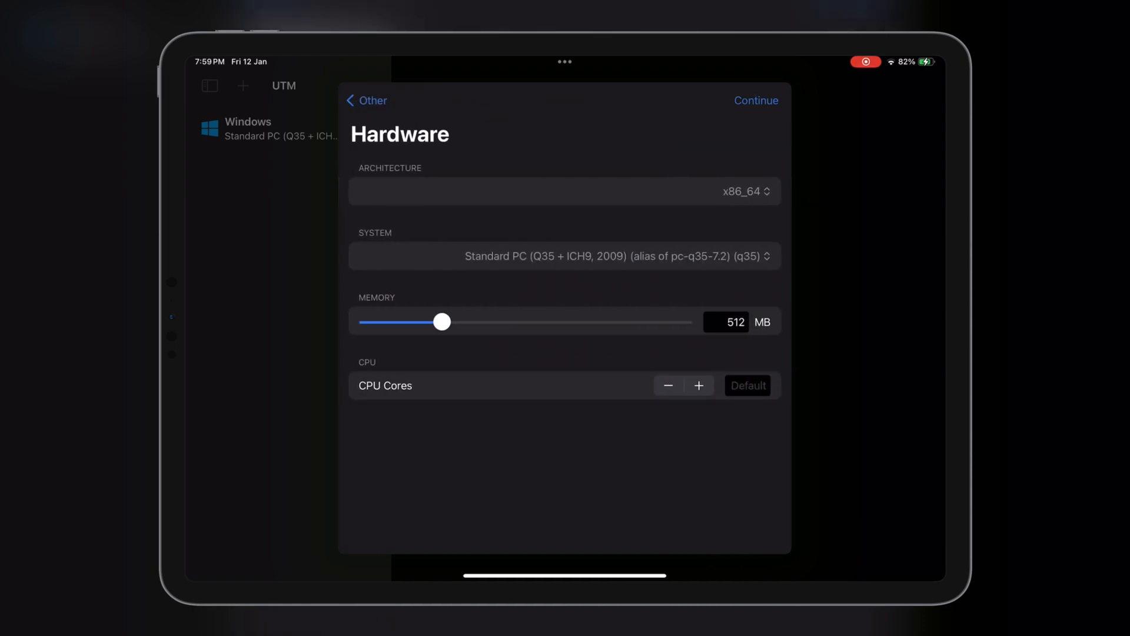
pyautogui.moveTo(441, 321); pyautogui.dragTo(479, 321)
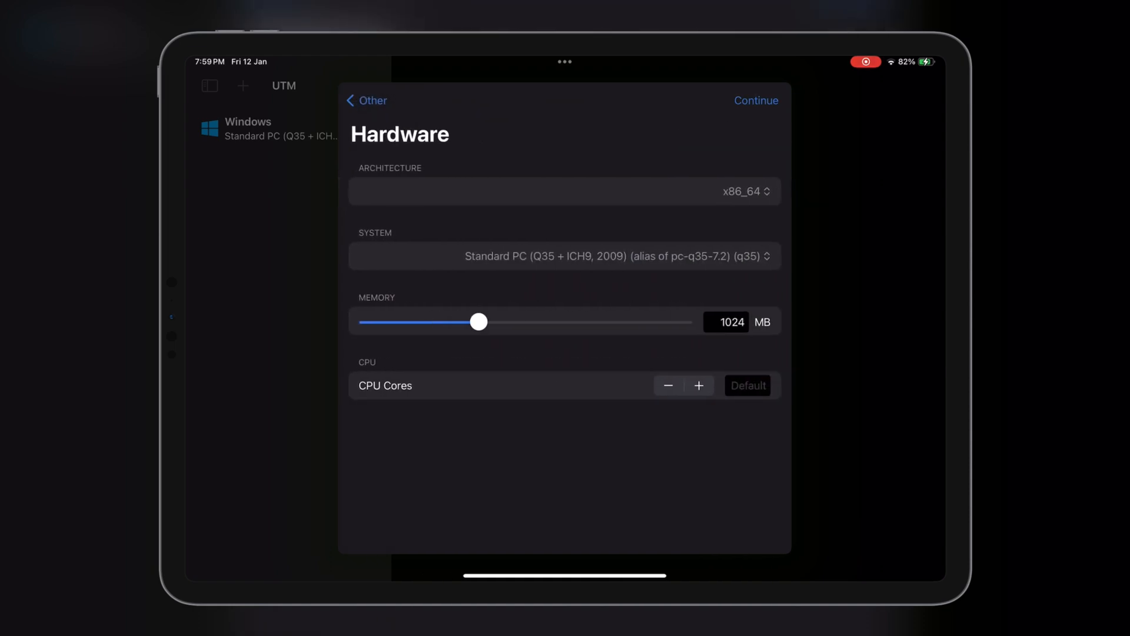
pyautogui.moveTo(478, 321); pyautogui.dragTo(515, 321)
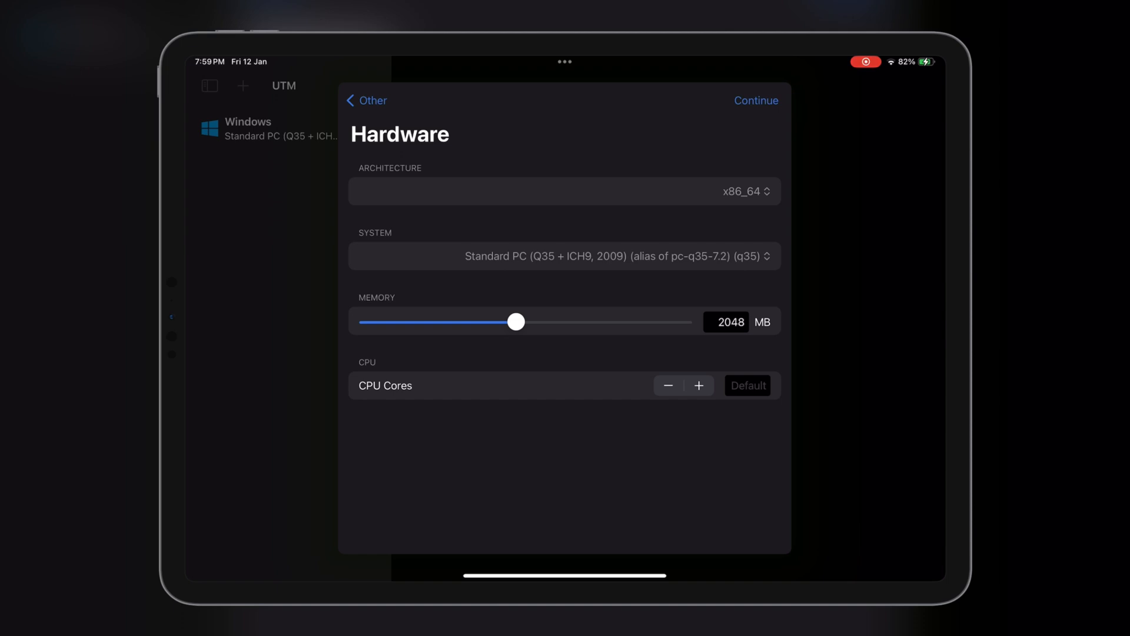
pyautogui.click(755, 100)
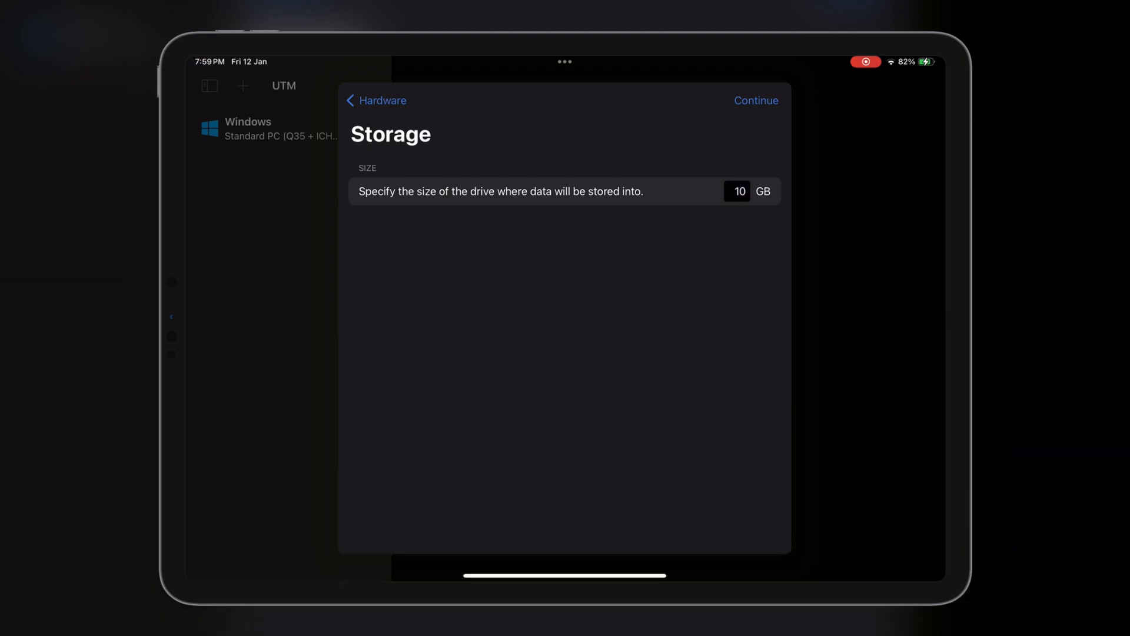
pyautogui.click(756, 101)
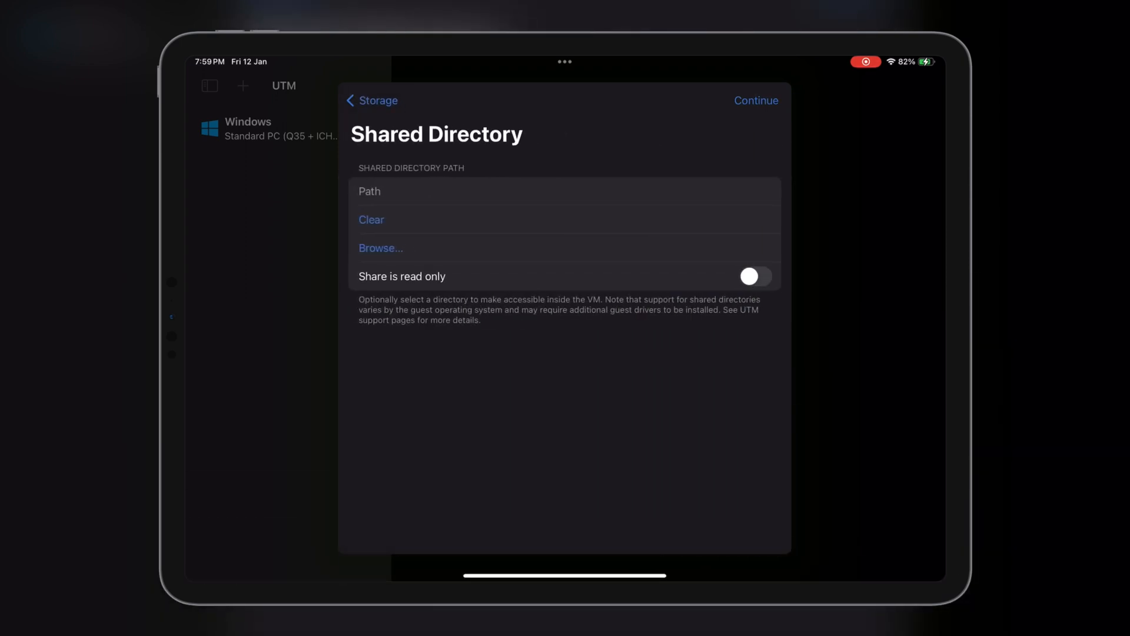
pyautogui.click(756, 100)
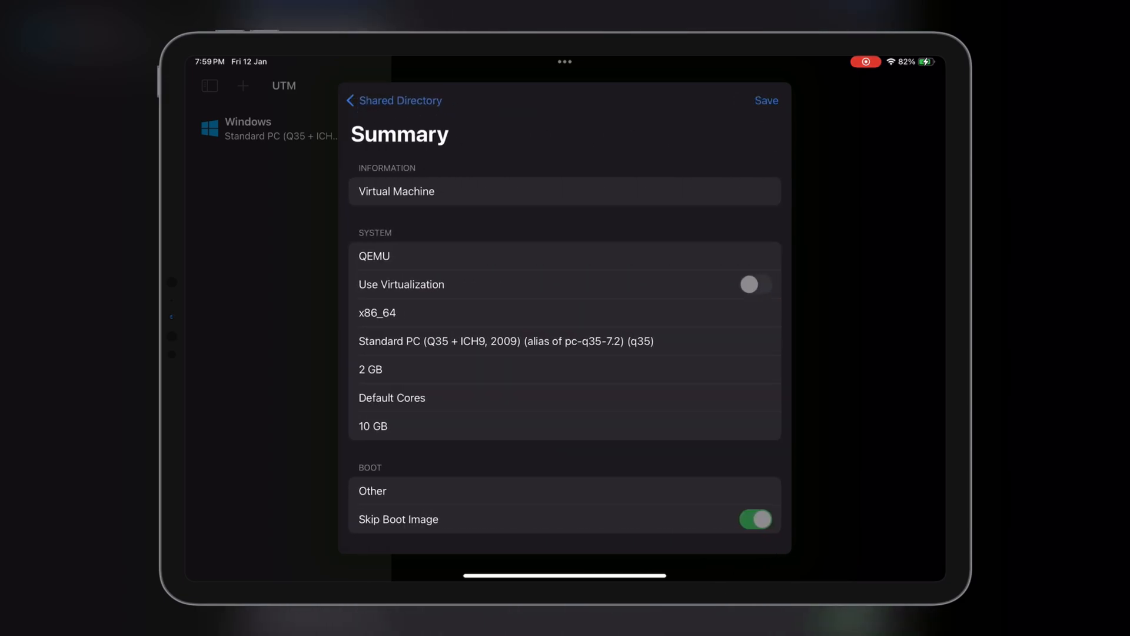
# Step: Scroll down the VM Summary page to reach Save
pyautogui.scroll(-3)
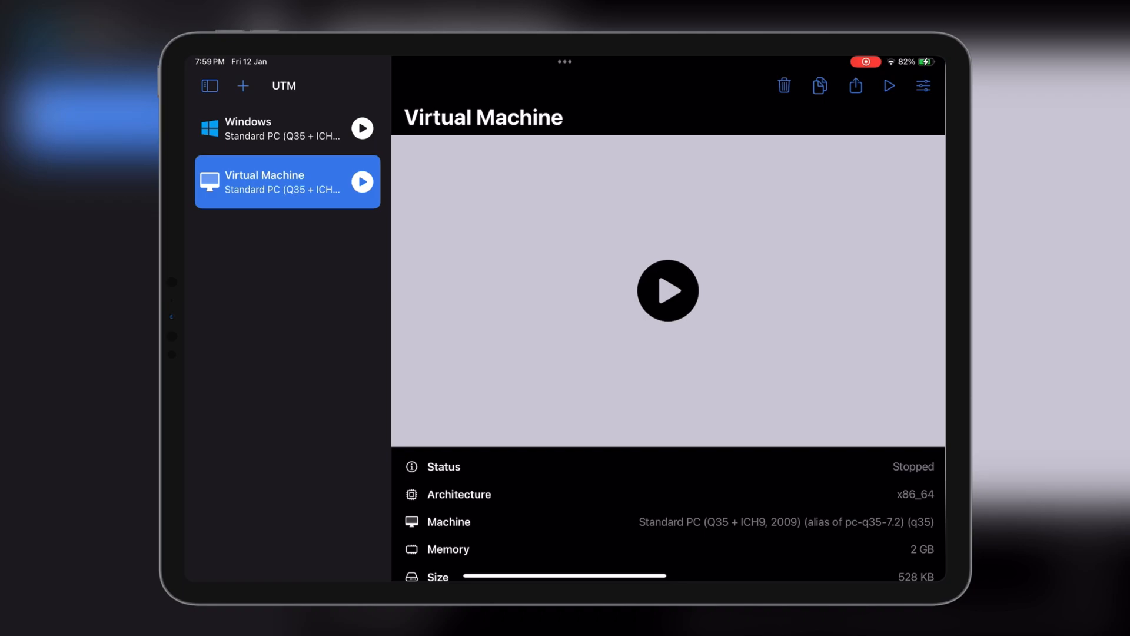
# Step: Add the Android-x86 ISO from Downloads as a new drive and save the settings
pyautogui.click(924, 86)
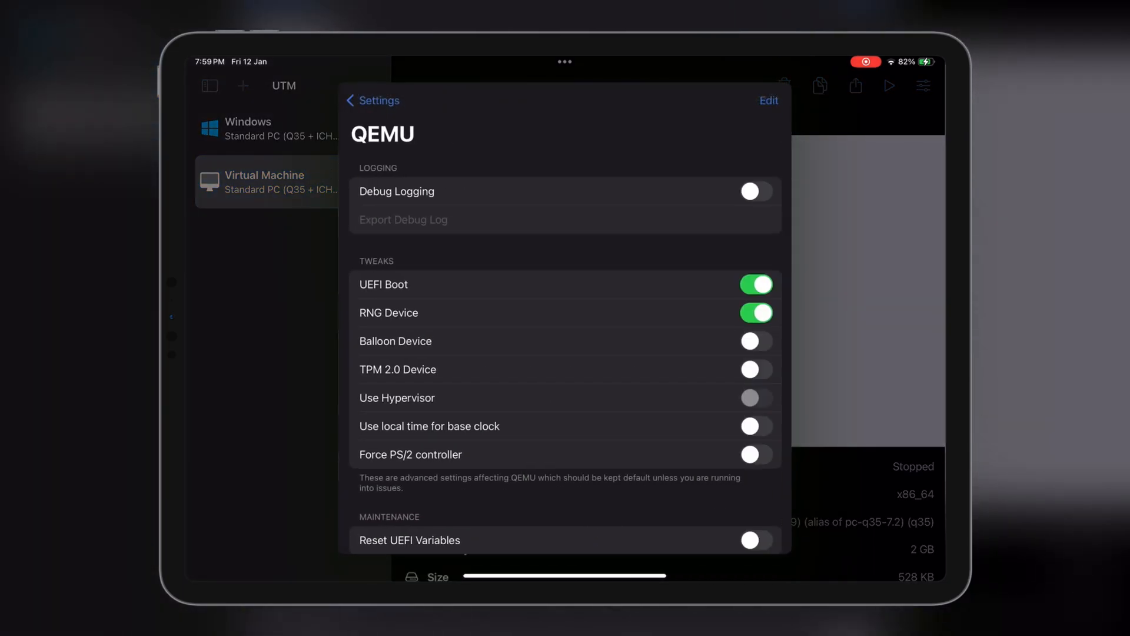
pyautogui.click(372, 100)
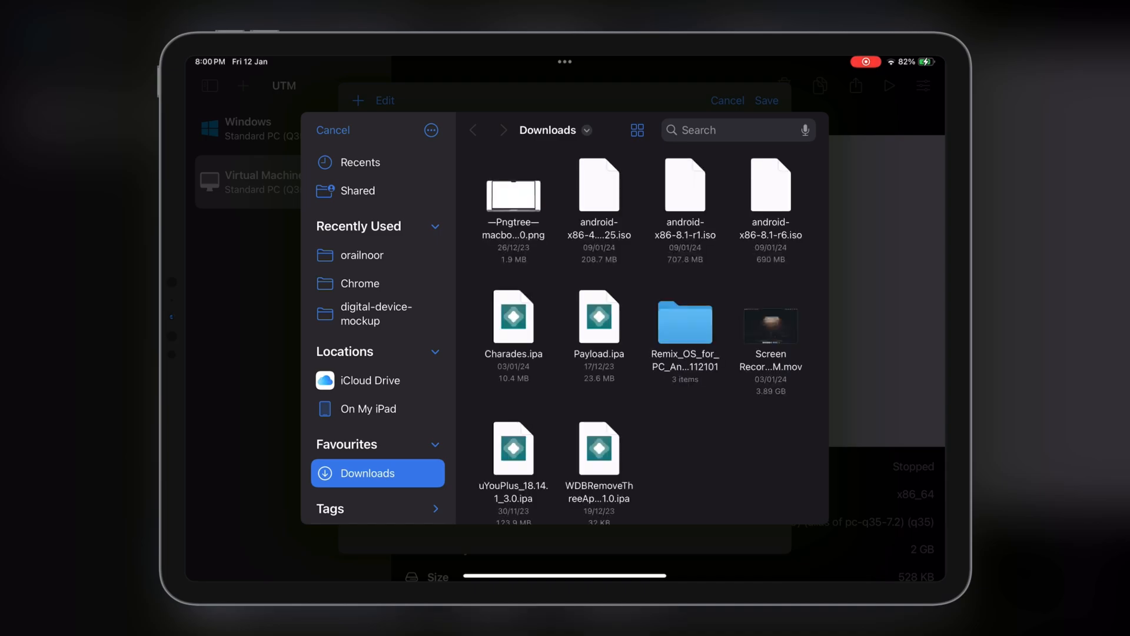
pyautogui.click(333, 130)
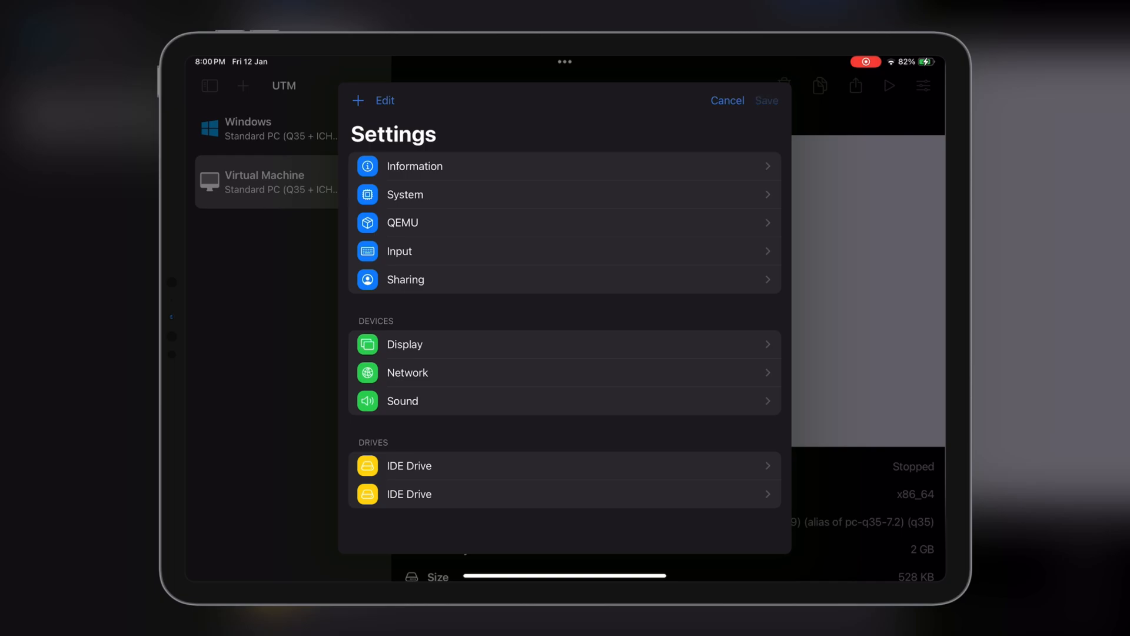
pyautogui.click(727, 100)
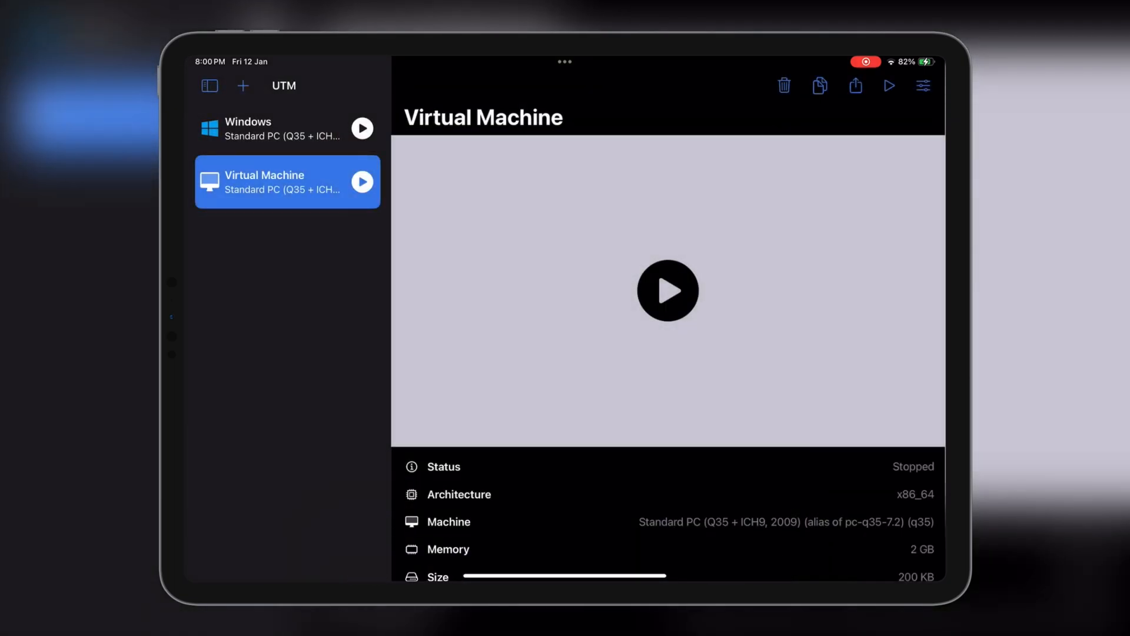
# Step: Boot the installer and create a new bootable primary partition in cfdisk, confirming with 'yes'
pyautogui.click(667, 291)
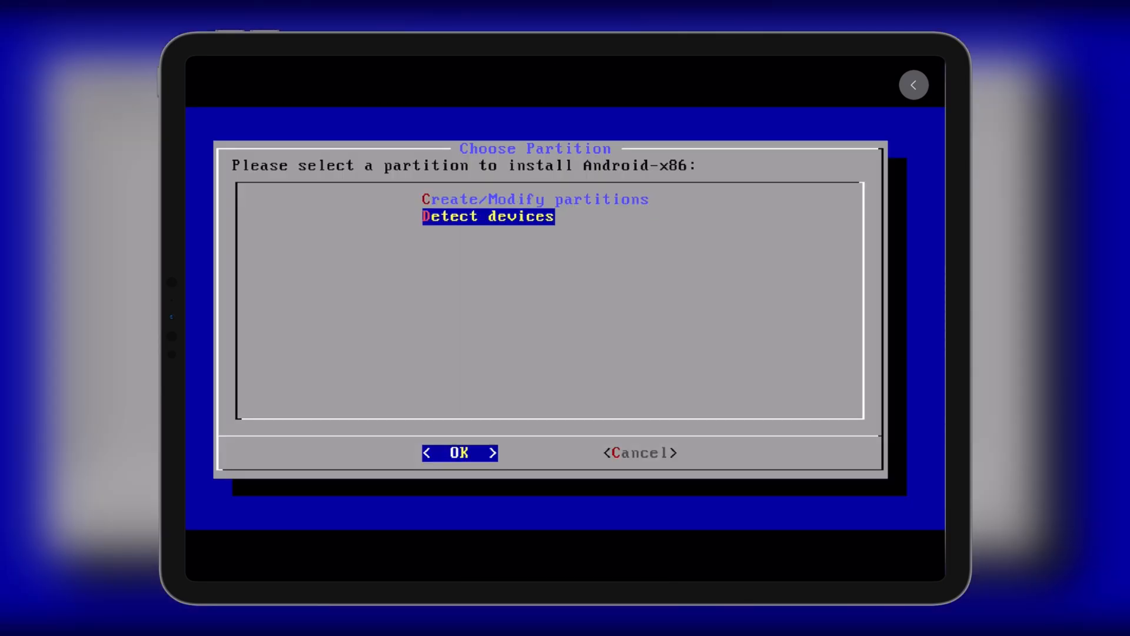
pyautogui.click(459, 452)
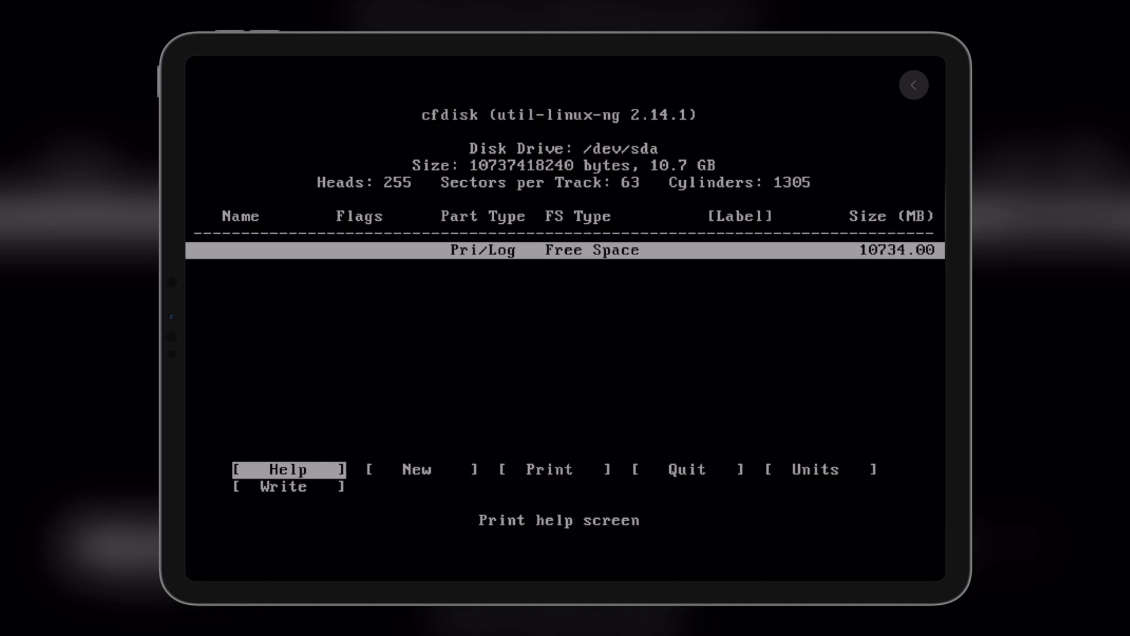
pyautogui.click(417, 469)
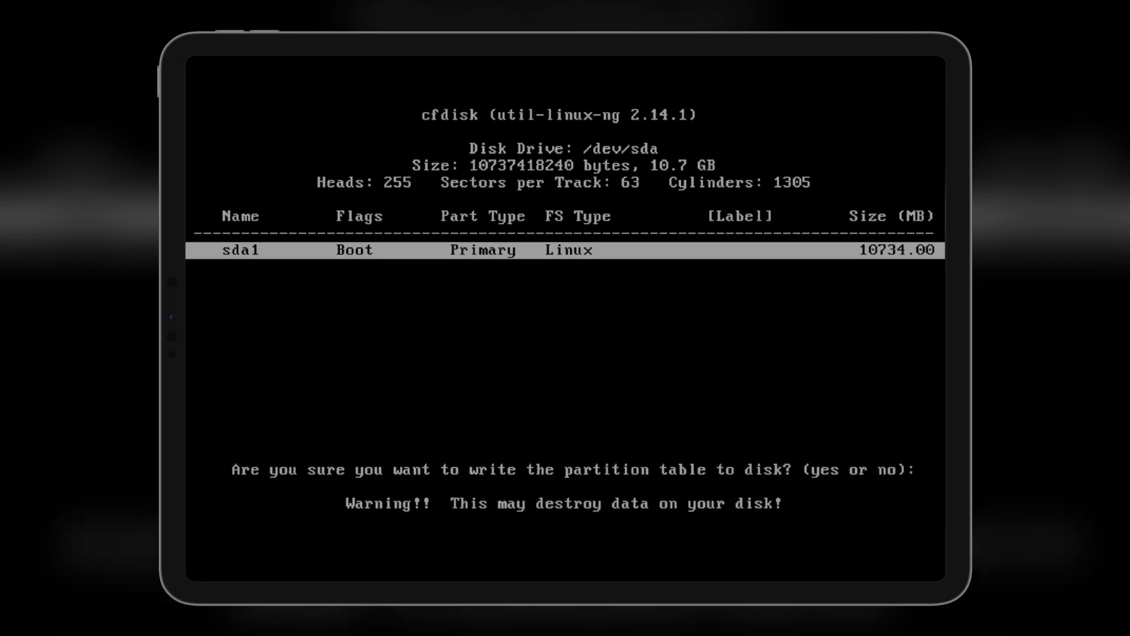
pyautogui.write('yes')
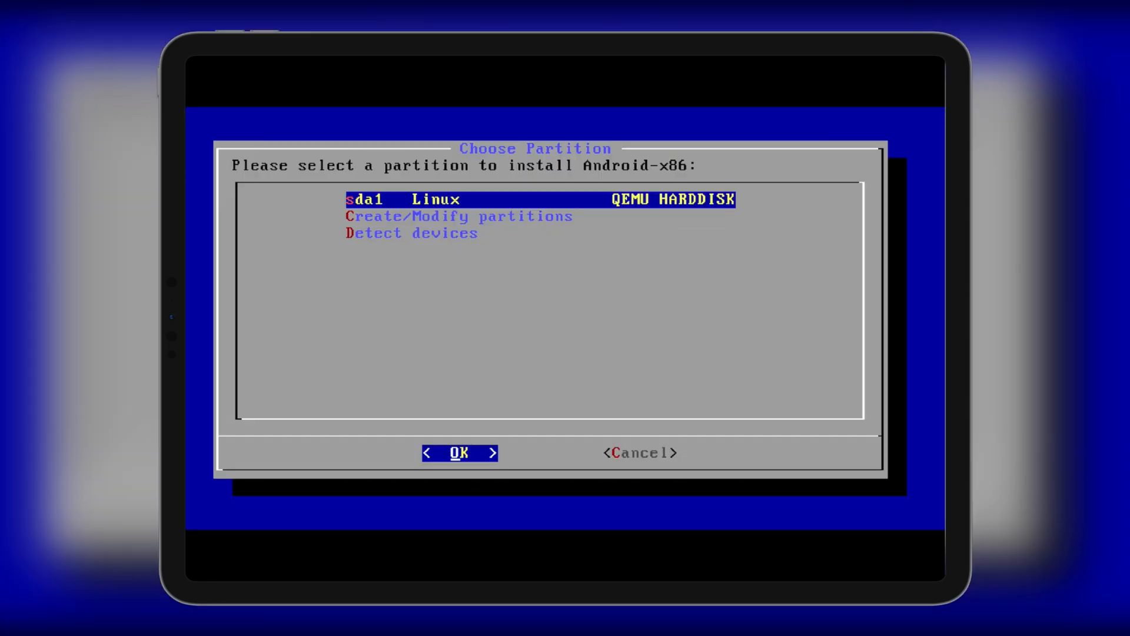
# Step: Install onto sda1 as ext3 with GRUB and read-write /system, then reboot
pyautogui.click(459, 453)
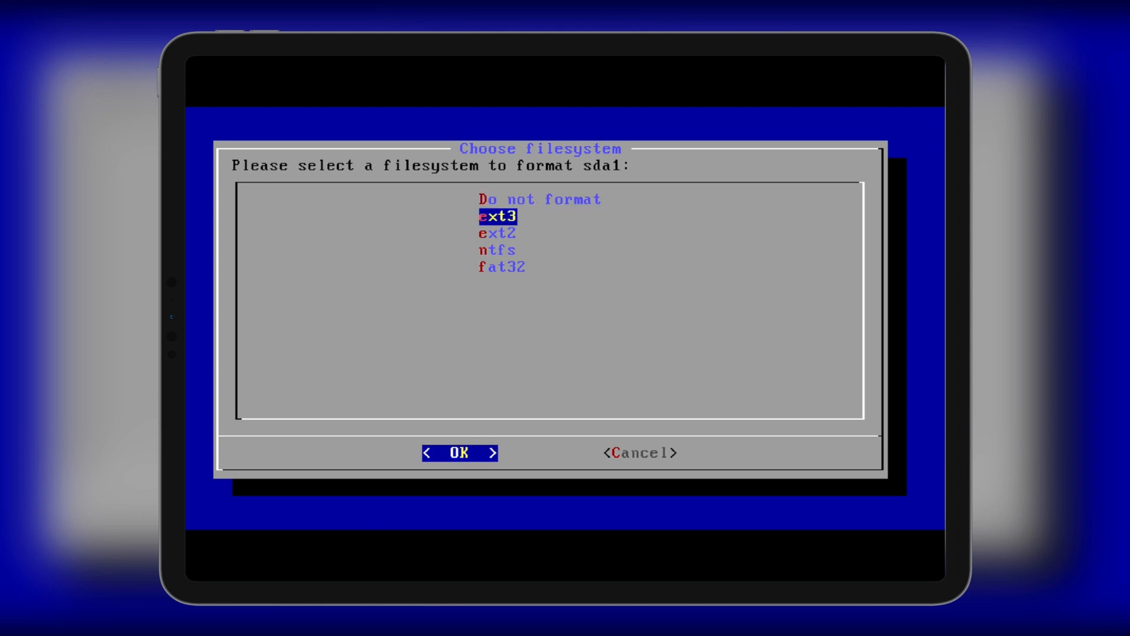
pyautogui.click(459, 452)
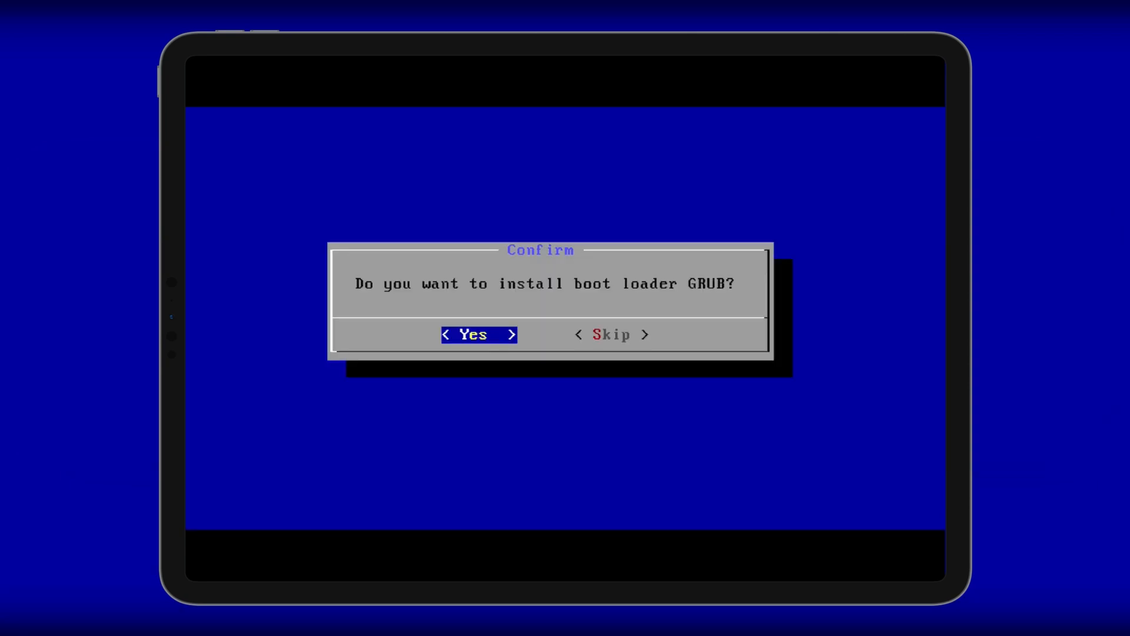
pyautogui.click(478, 334)
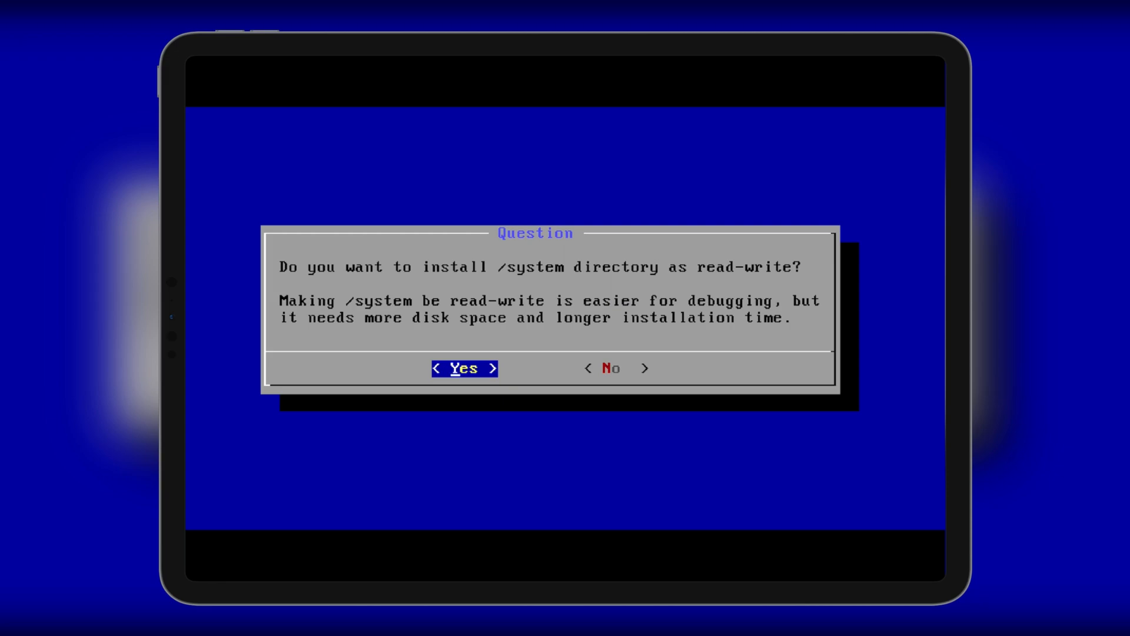
pyautogui.click(463, 368)
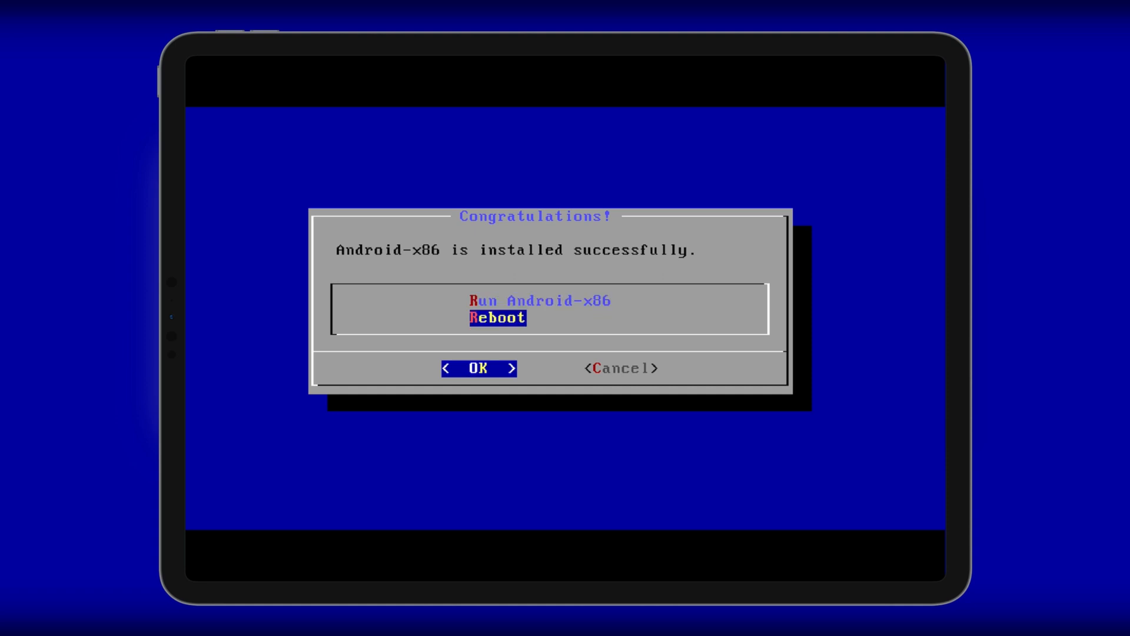
pyautogui.click(478, 368)
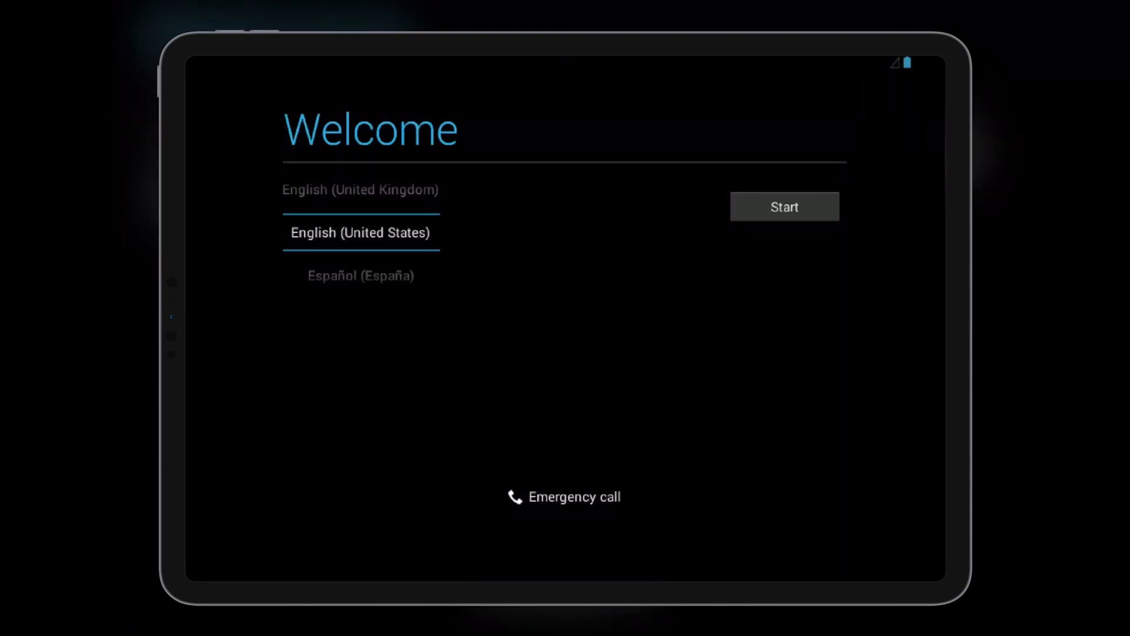
pyautogui.moveTo(802, 236)
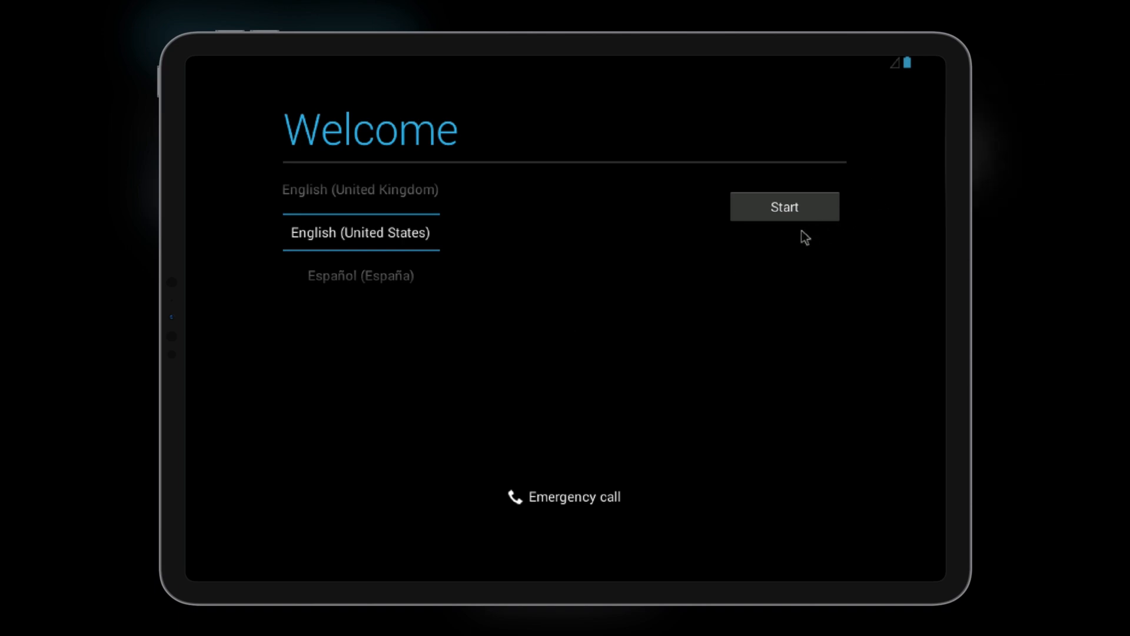
# Step: Start setup in English (United States), skipping Wi-Fi and declining a Google account
pyautogui.click(784, 206)
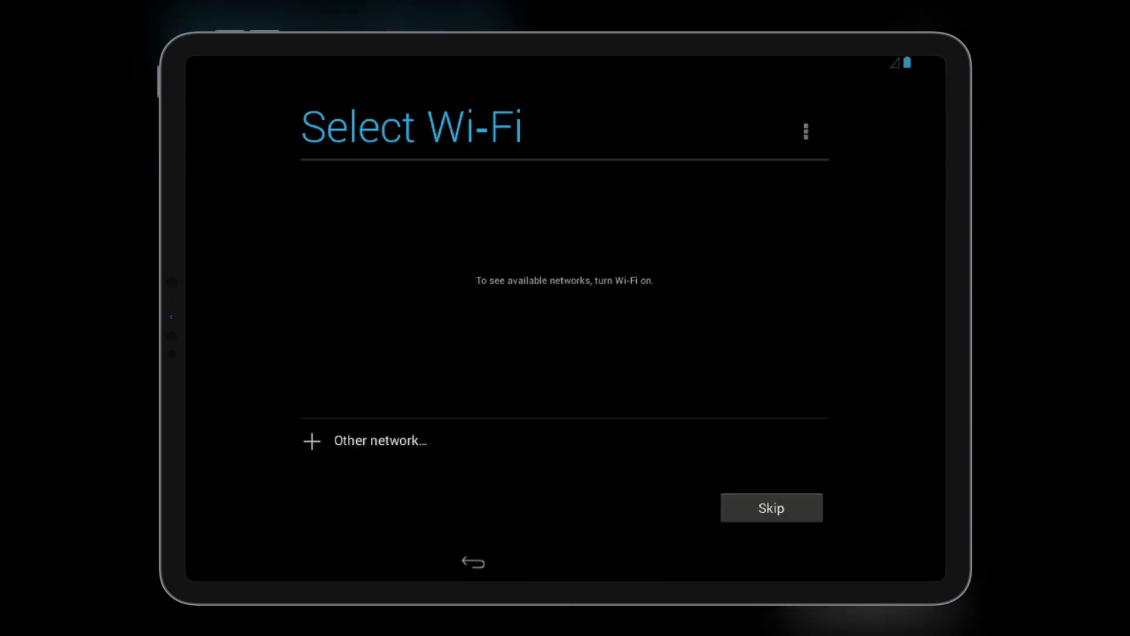
pyautogui.click(771, 508)
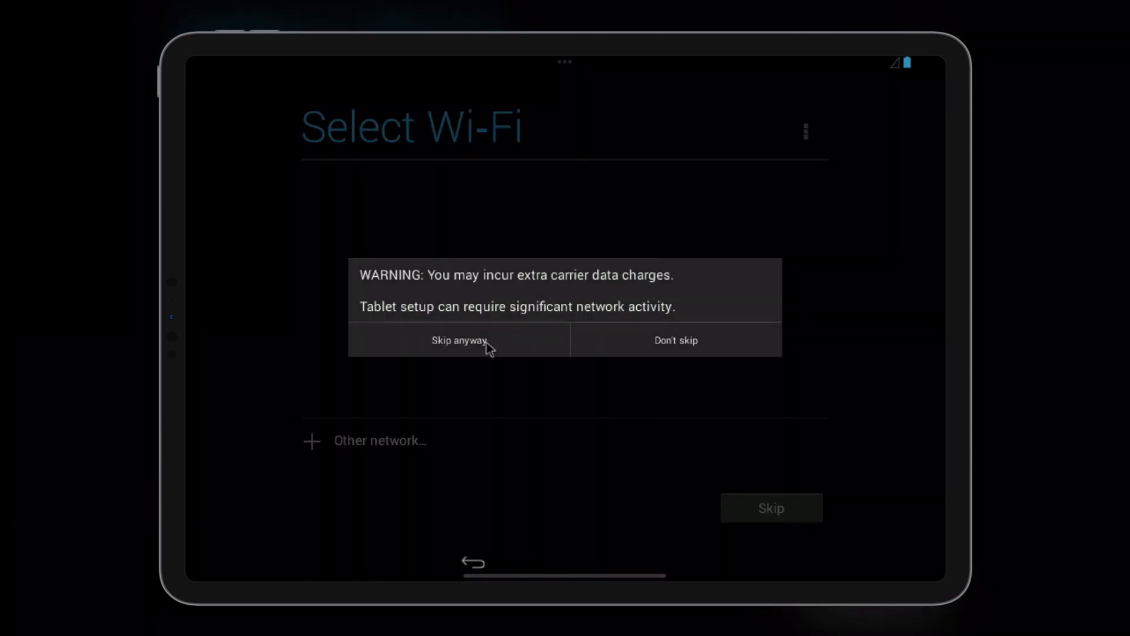
pyautogui.click(459, 340)
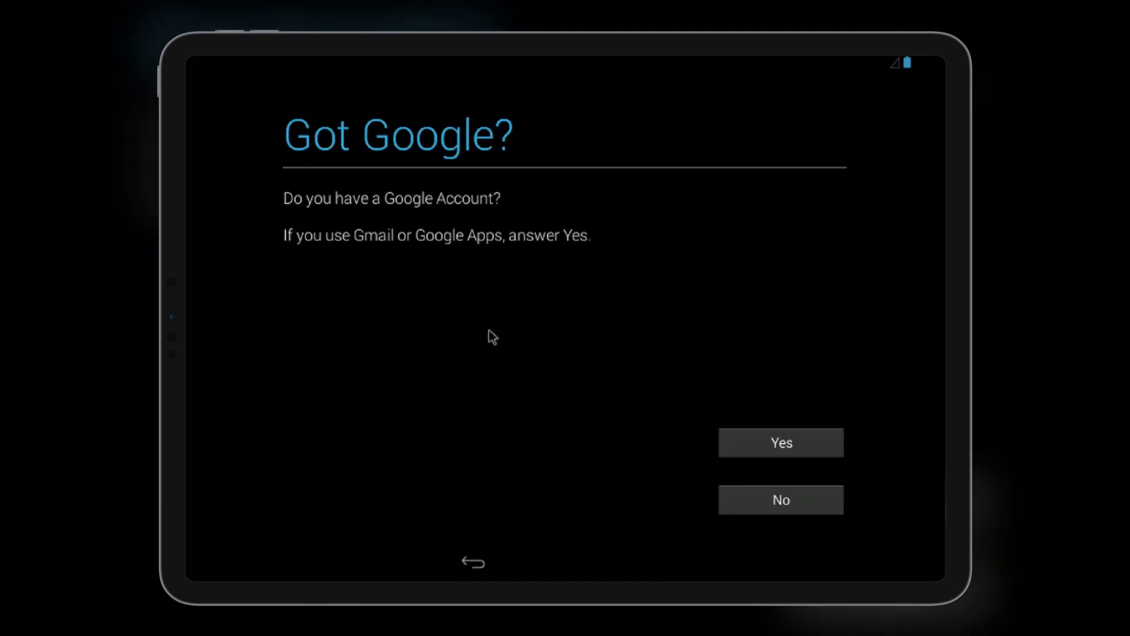
pyautogui.click(781, 499)
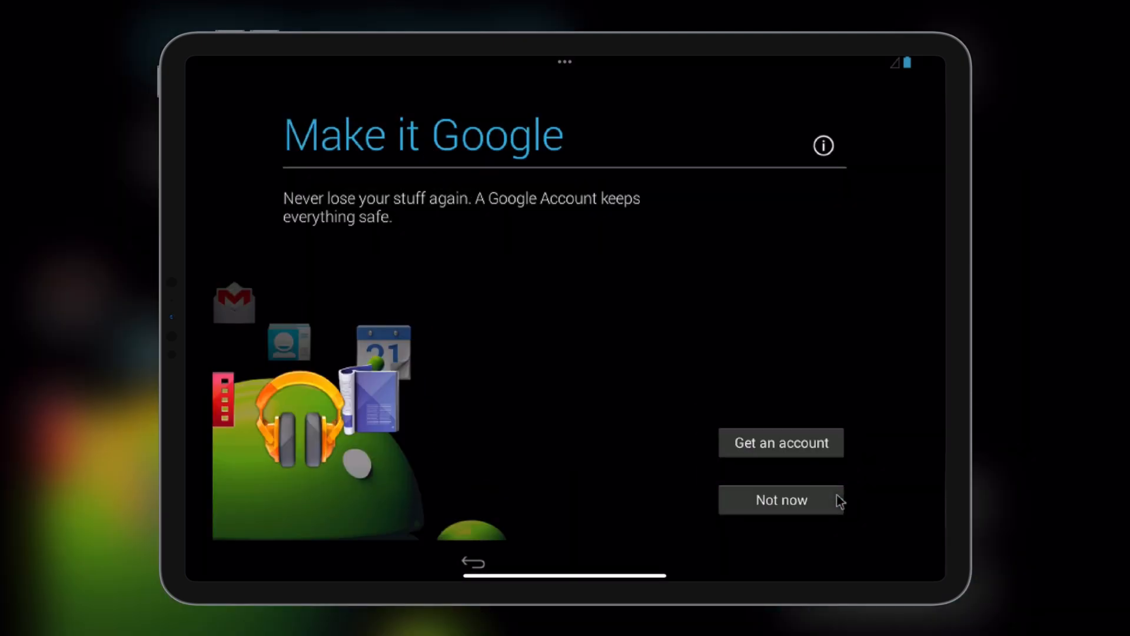
pyautogui.click(781, 500)
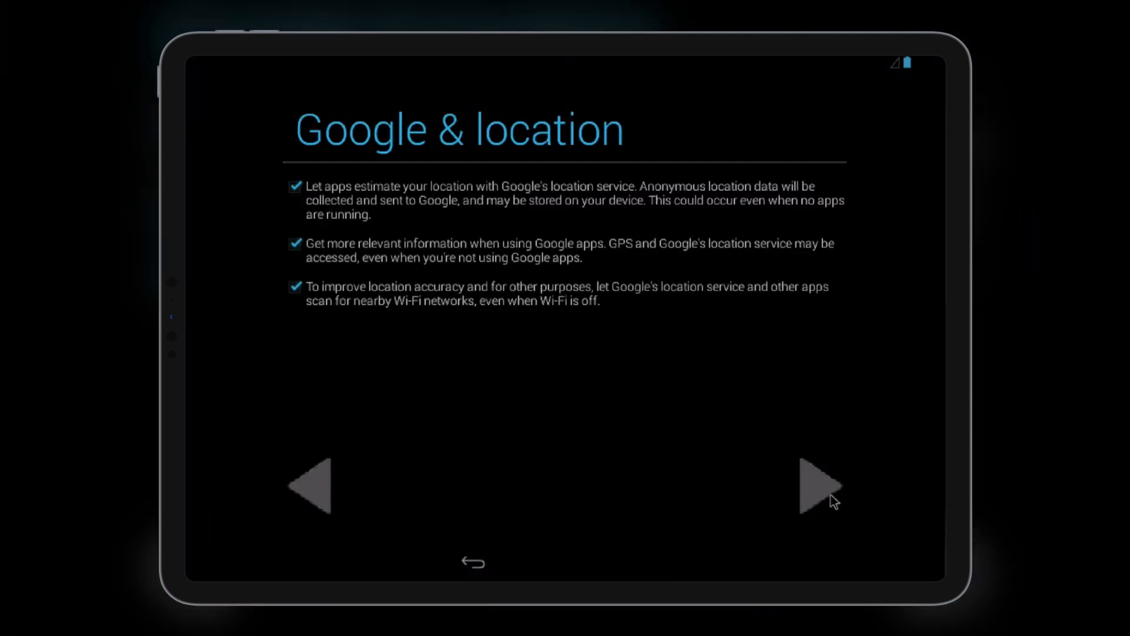
# Step: Accept the location and date/time settings and leave the owner name blank
pyautogui.click(817, 485)
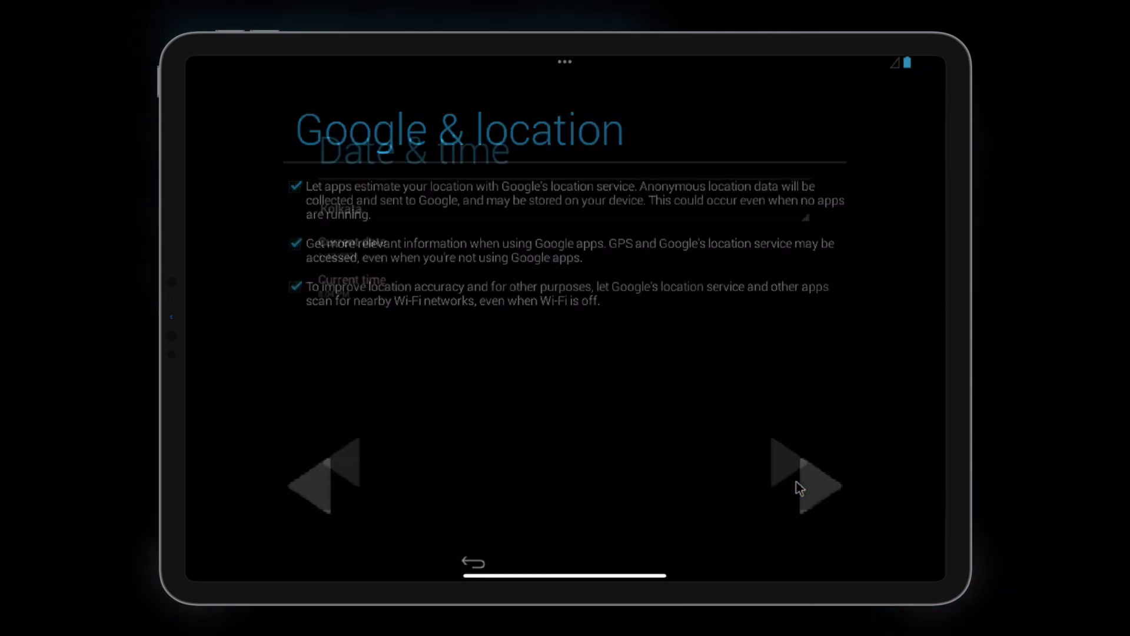
pyautogui.click(809, 482)
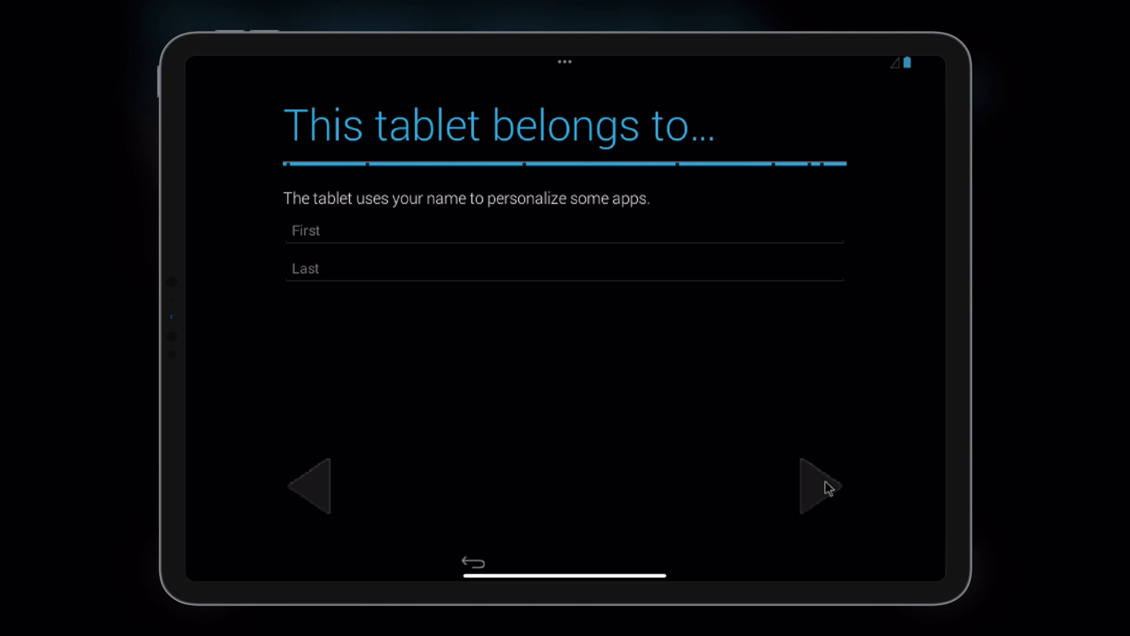
pyautogui.click(815, 490)
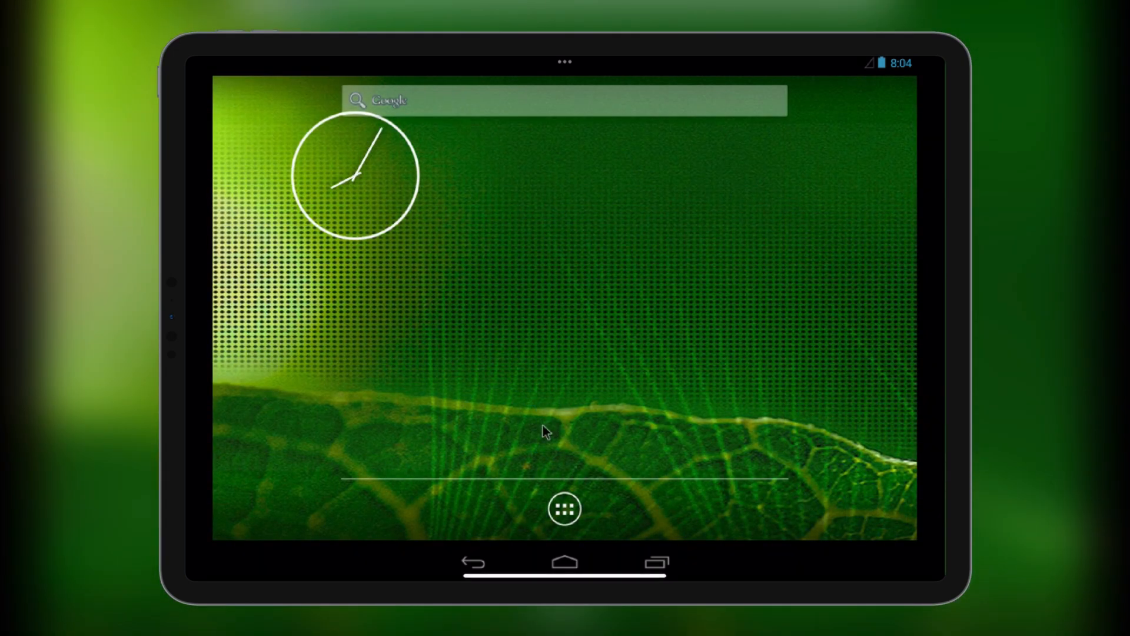
# Step: Drag the clock widget toward the screen centre and dismiss the app-drawer tip
pyautogui.moveTo(353, 175); pyautogui.dragTo(461, 252)
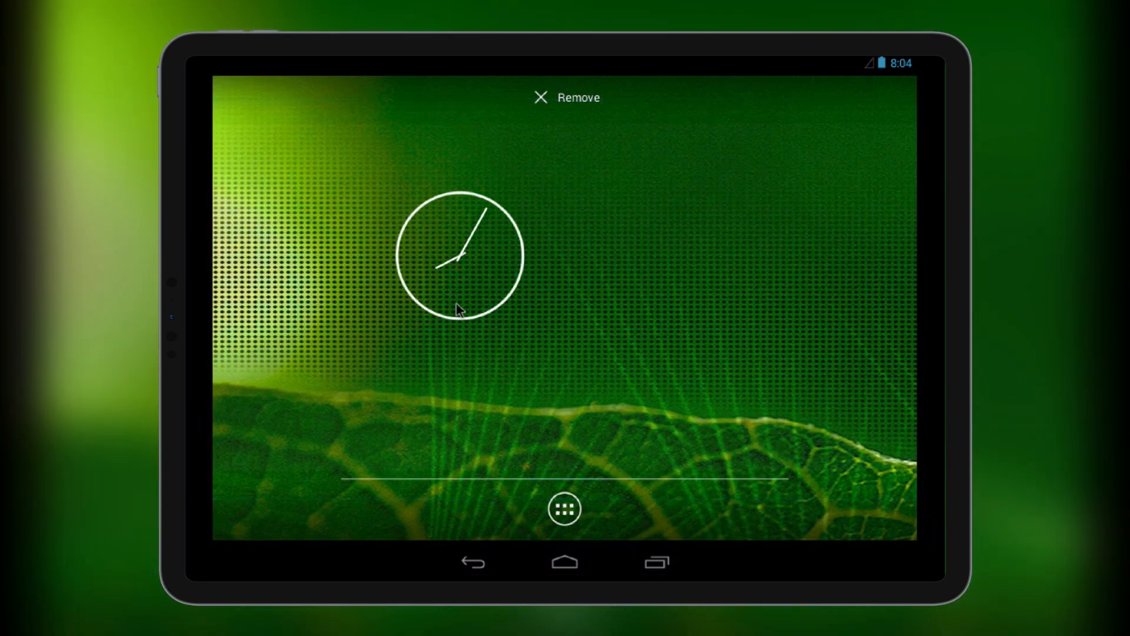
pyautogui.click(564, 509)
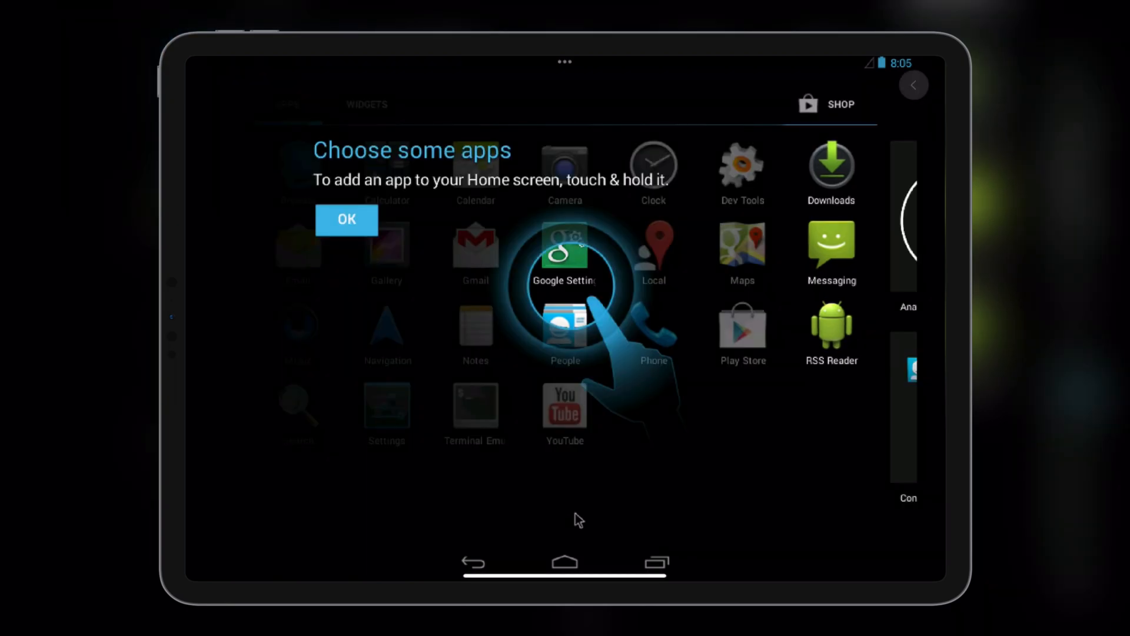
pyautogui.click(346, 219)
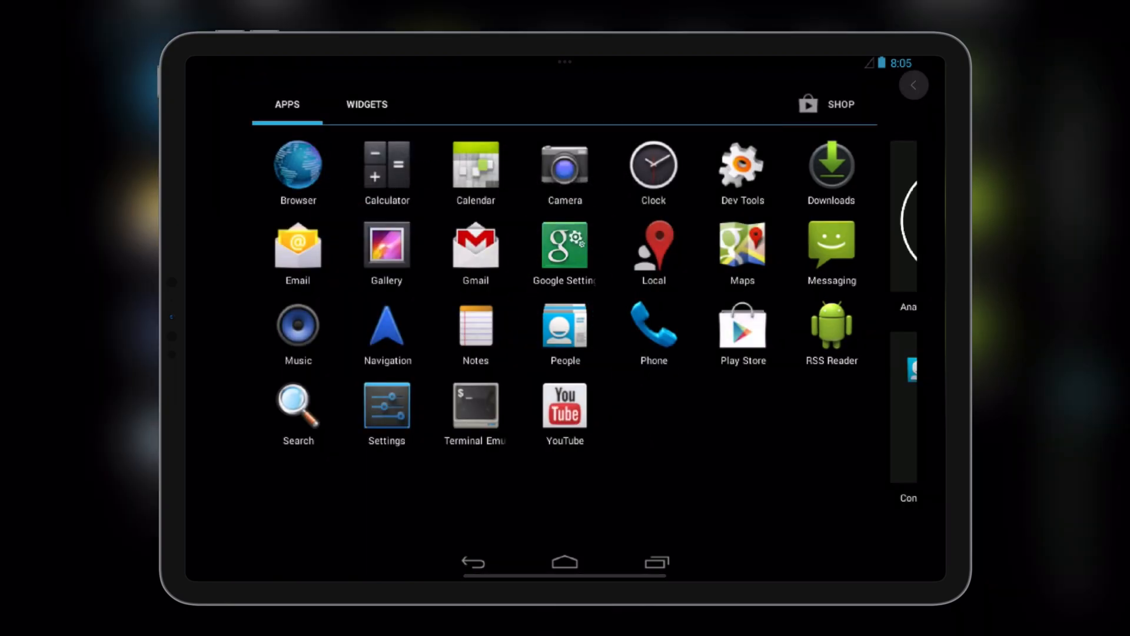
pyautogui.click(564, 563)
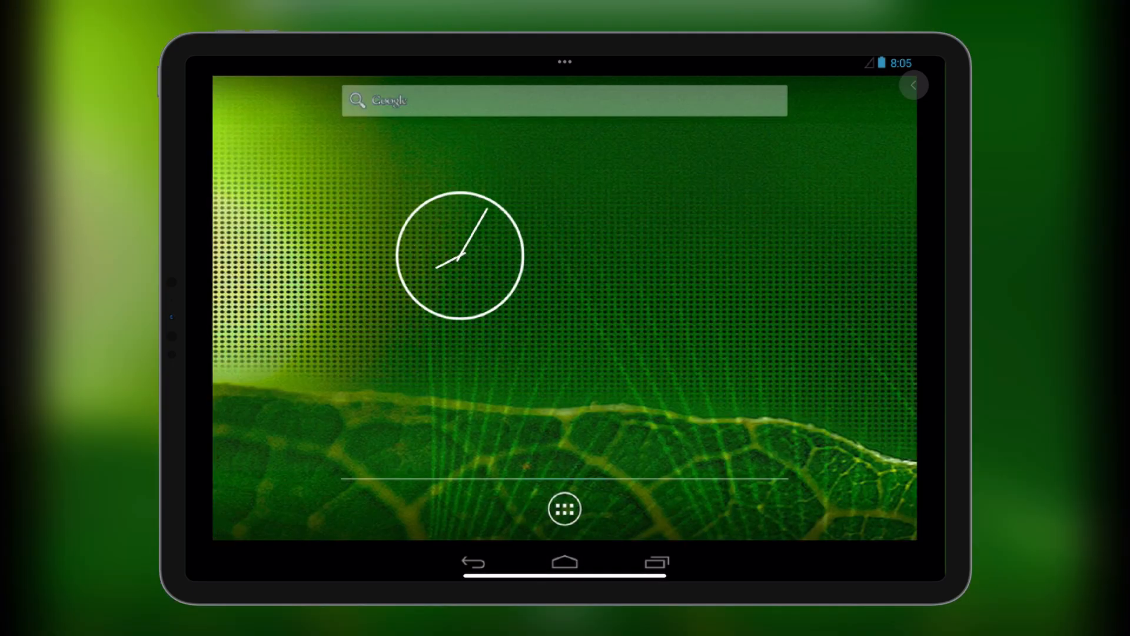
# Step: Open Android Settings from the app drawer
pyautogui.click(563, 508)
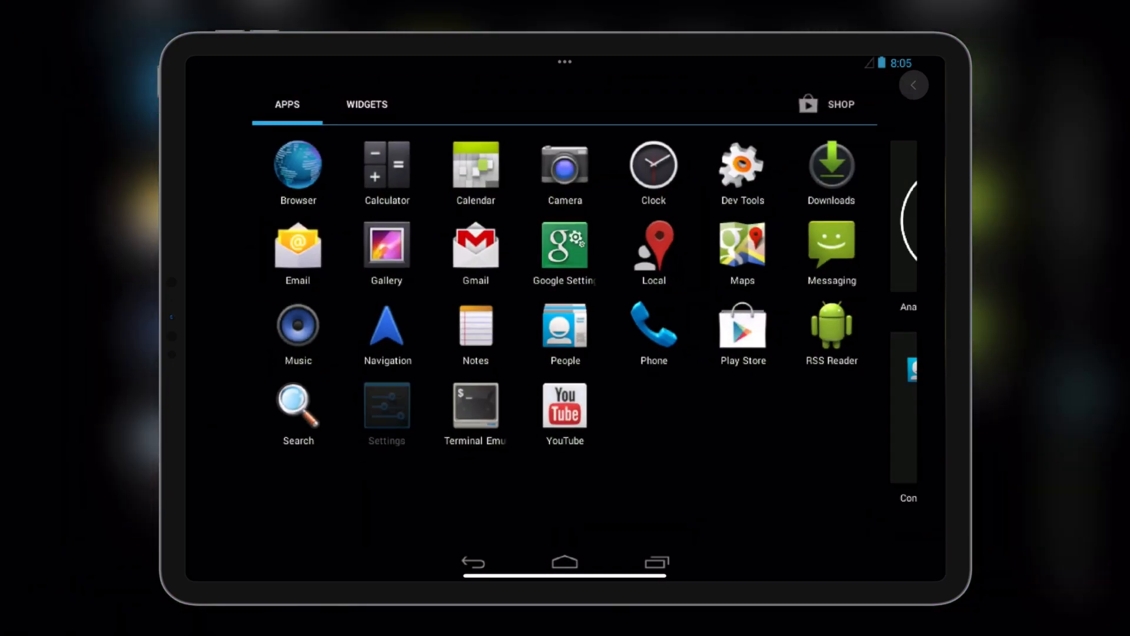
pyautogui.click(387, 404)
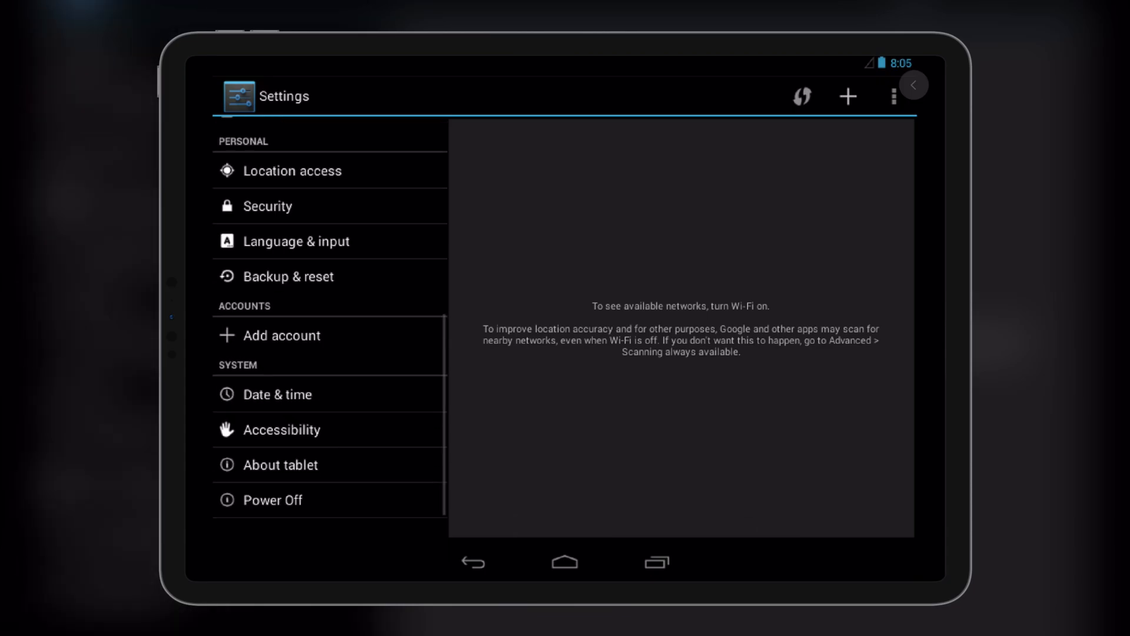
pyautogui.click(280, 464)
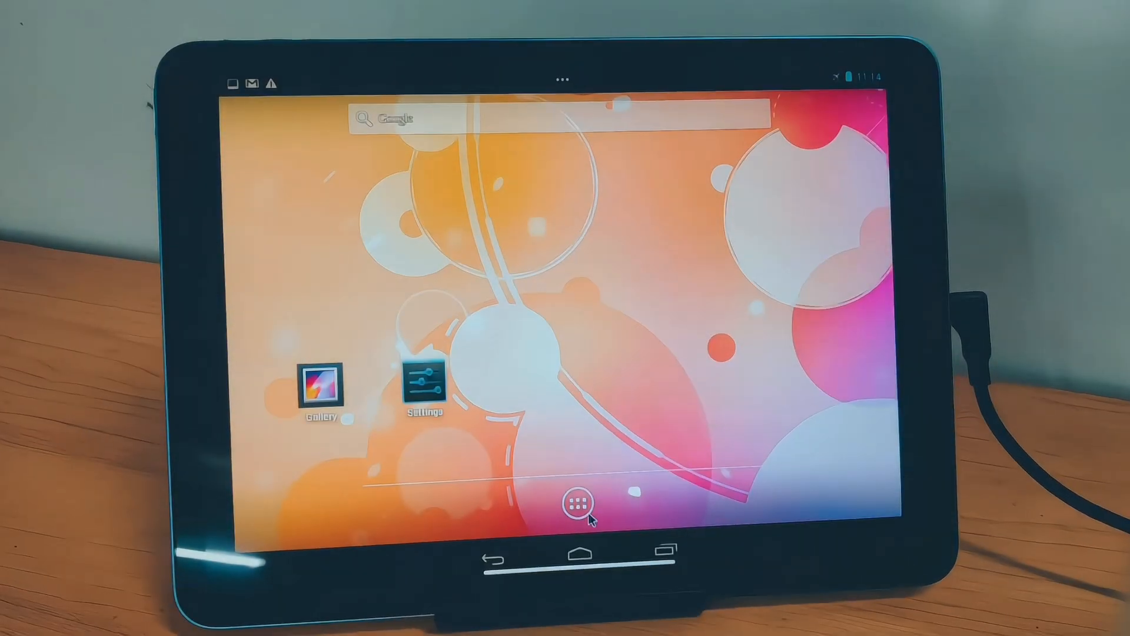
# Step: Check CPU X's System page showing Android 4.3 on QEMU, then reopen the app drawer
pyautogui.click(574, 517)
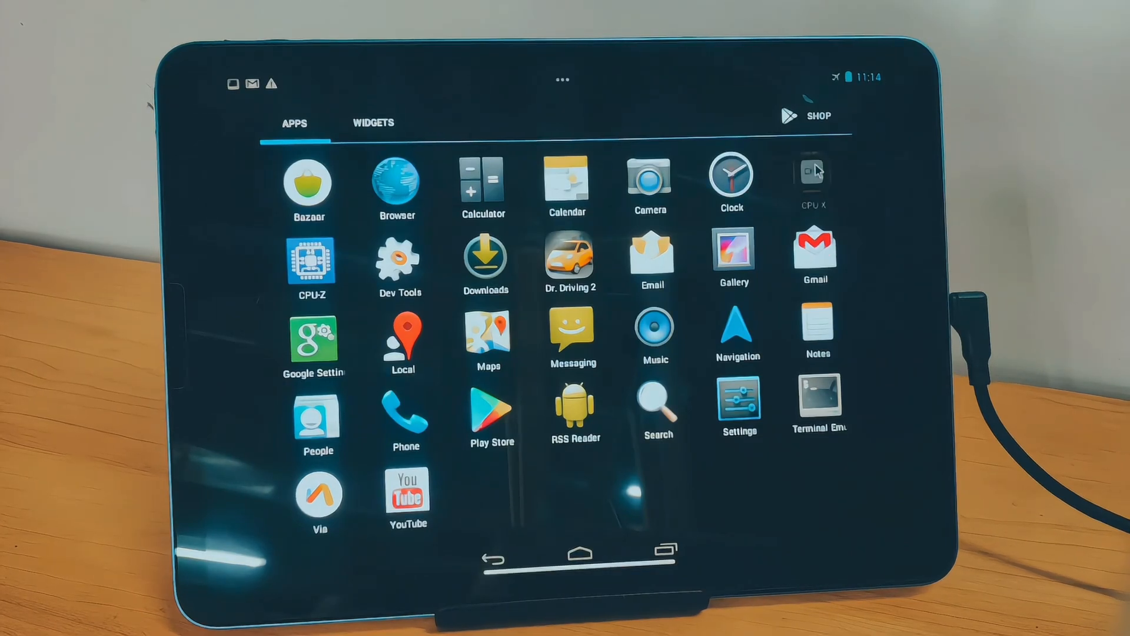
pyautogui.click(812, 172)
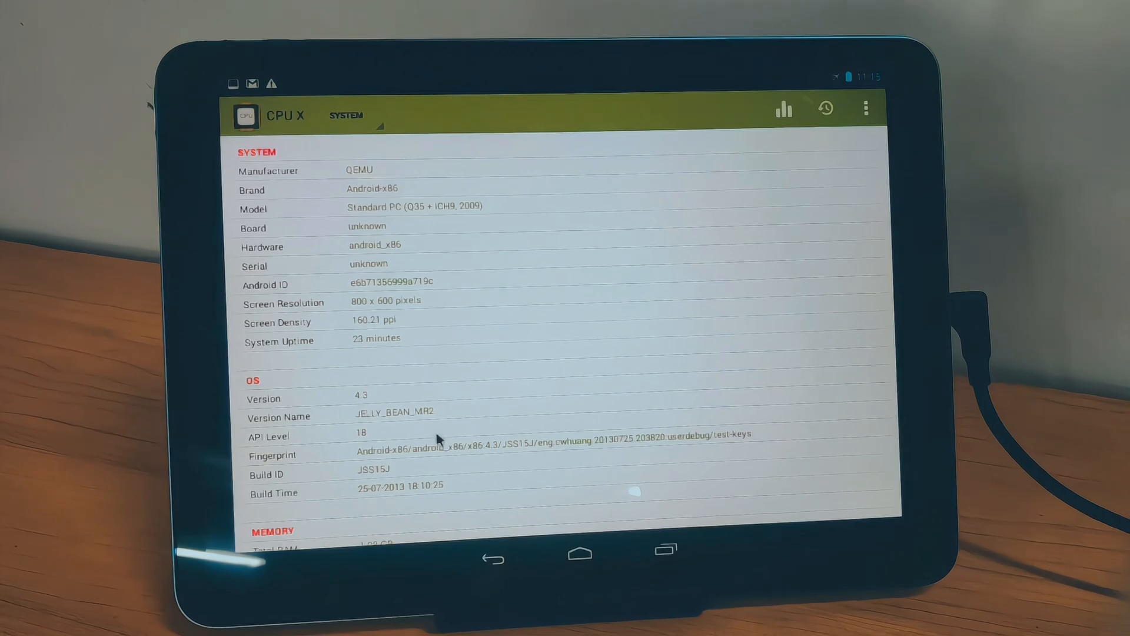
pyautogui.scroll(-3)
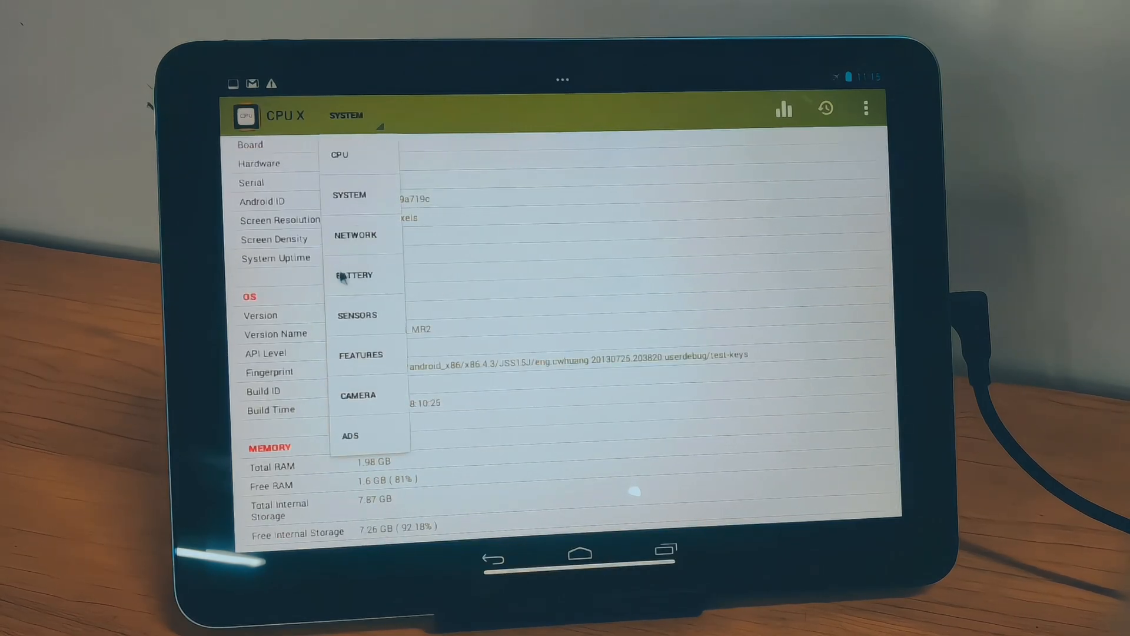
pyautogui.click(355, 275)
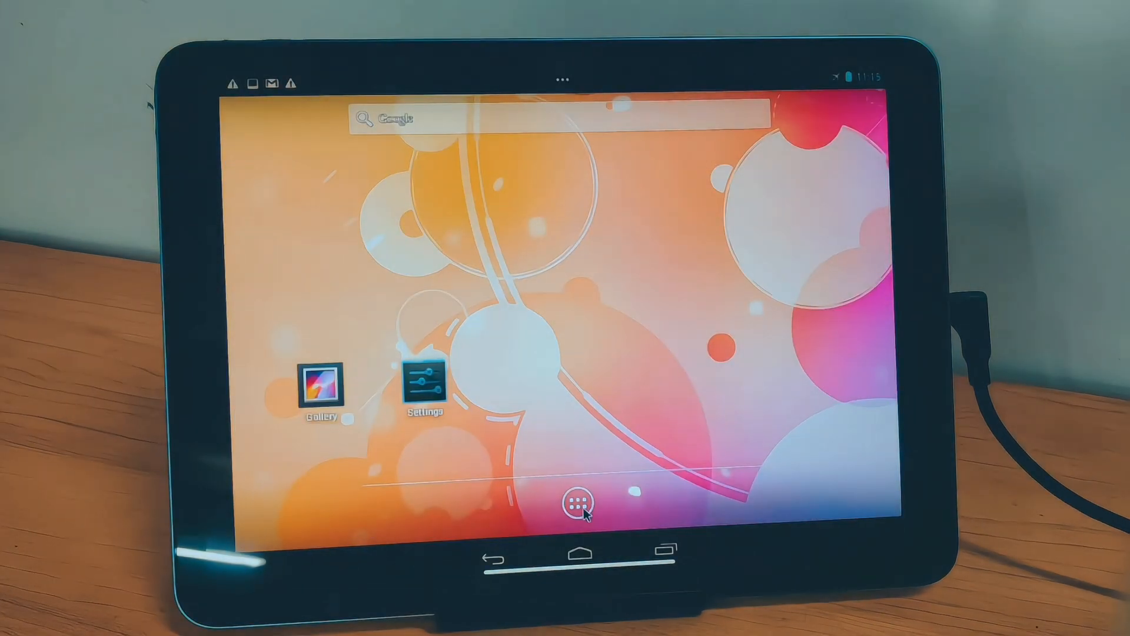
pyautogui.click(576, 508)
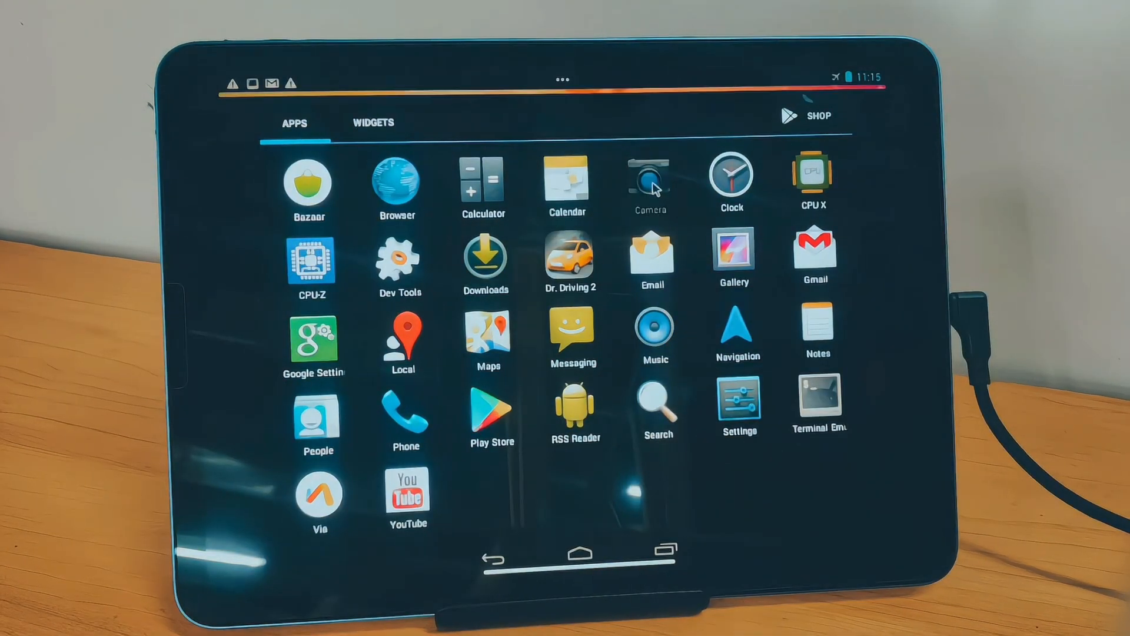